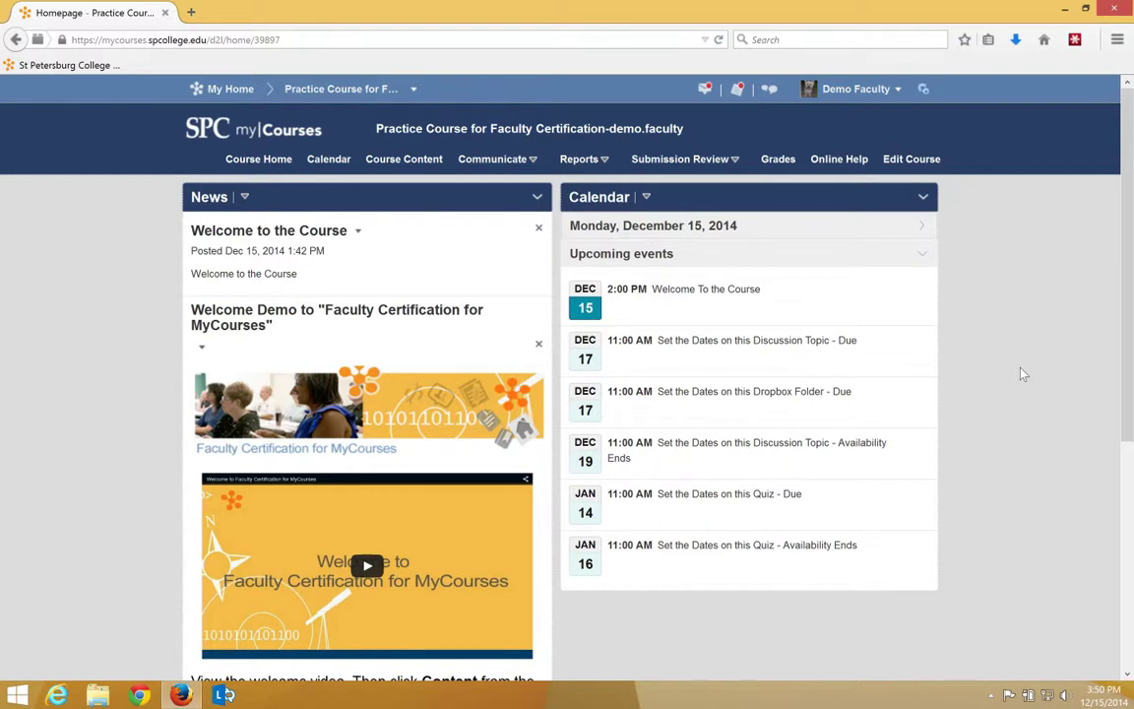
pyautogui.moveTo(934, 359)
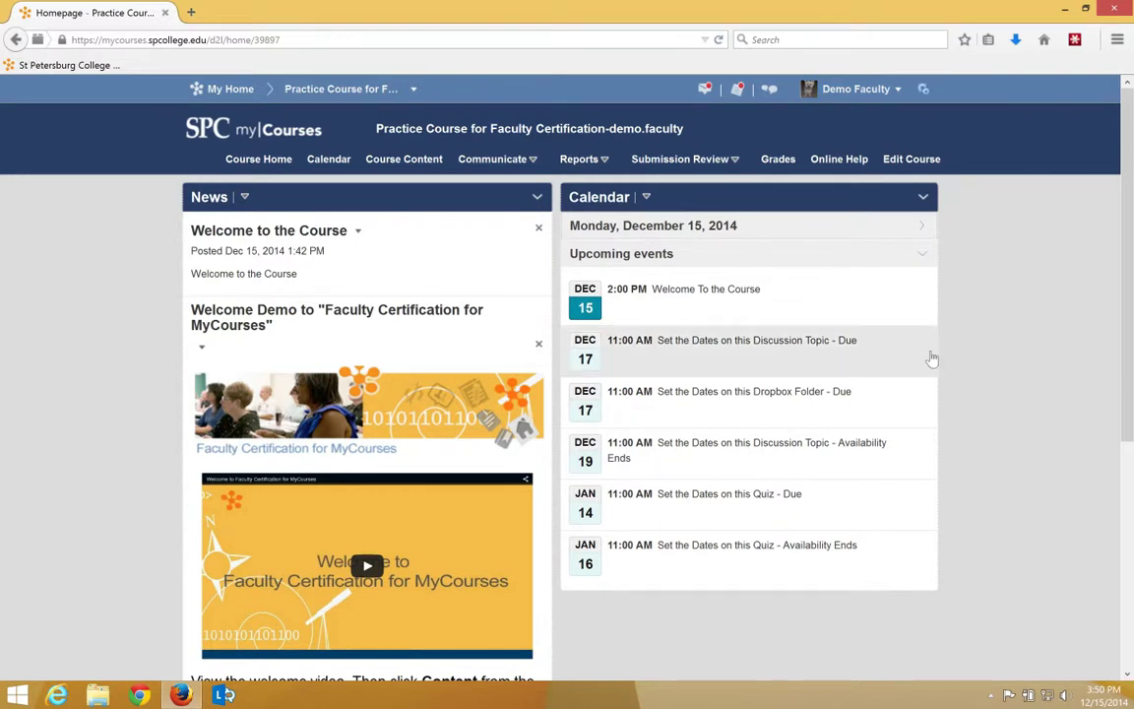
pyautogui.moveTo(936, 351)
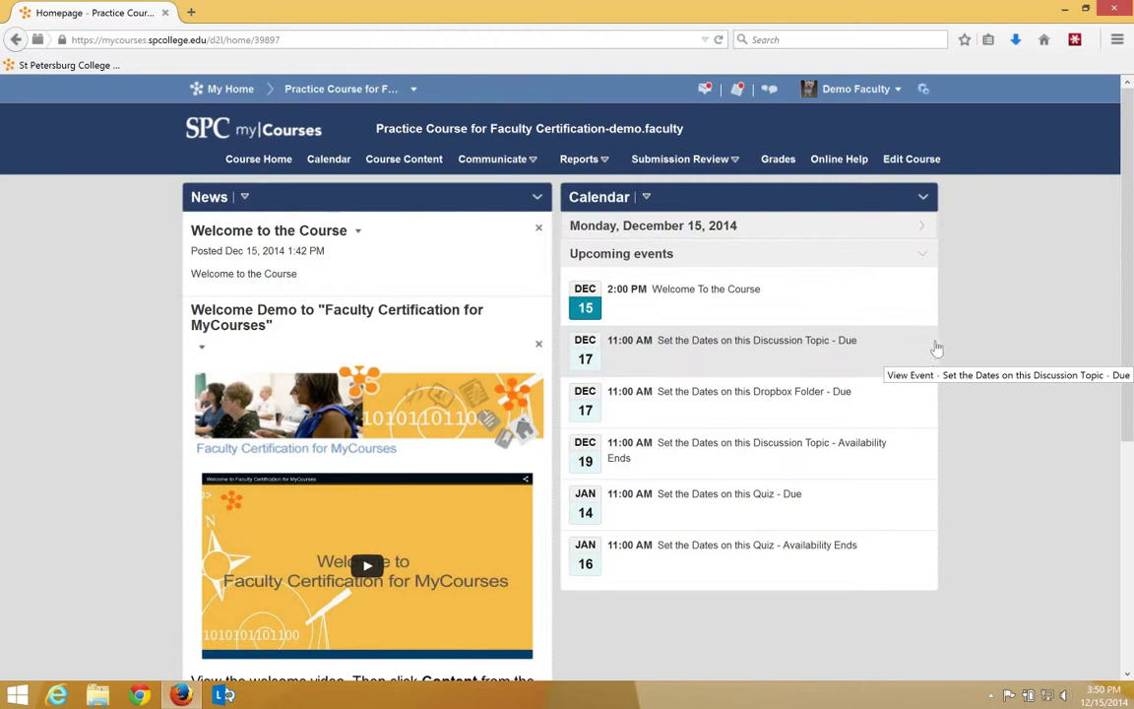
# Step: Go from the course homepage to the Discussions list via Submission Review
pyautogui.click(680, 157)
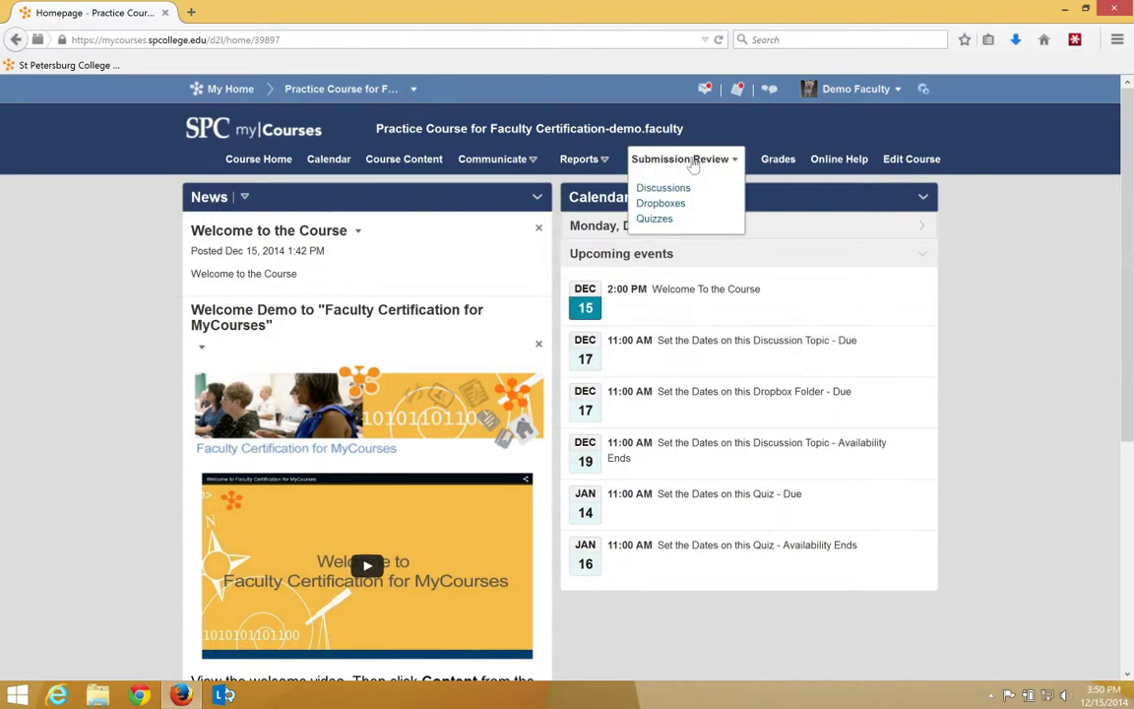
pyautogui.click(661, 189)
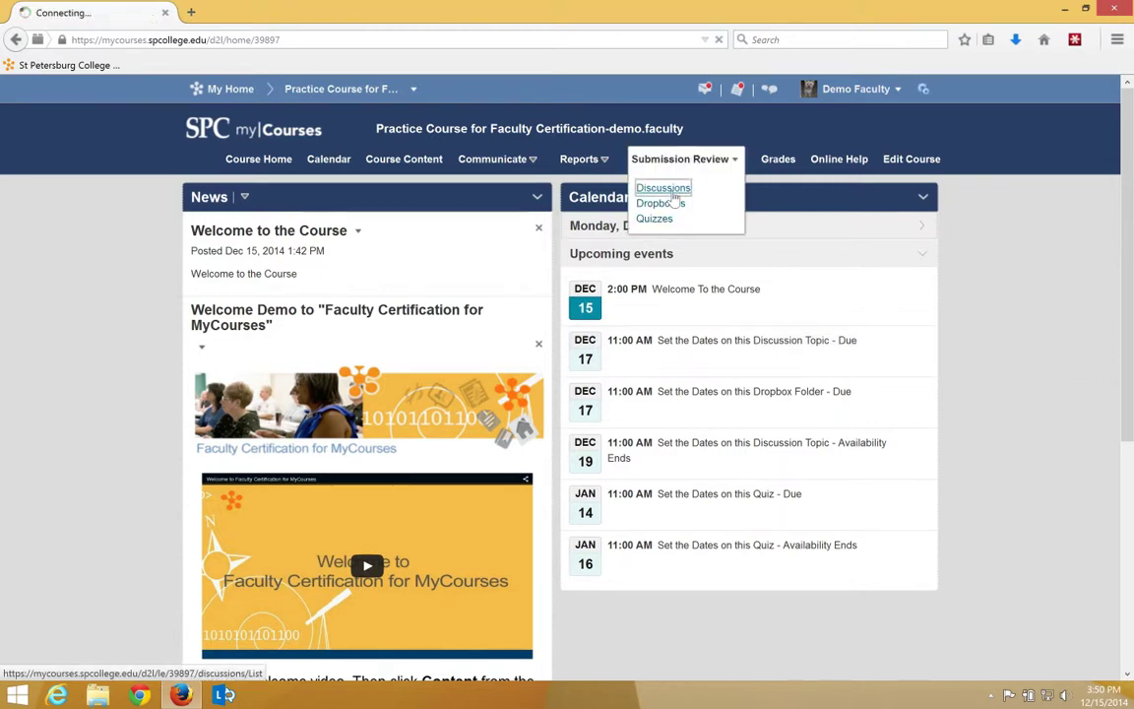
# Step: Choose Edit Topic for the Week 10 Discusion topic under Weekly Discussions
pyautogui.click(662, 189)
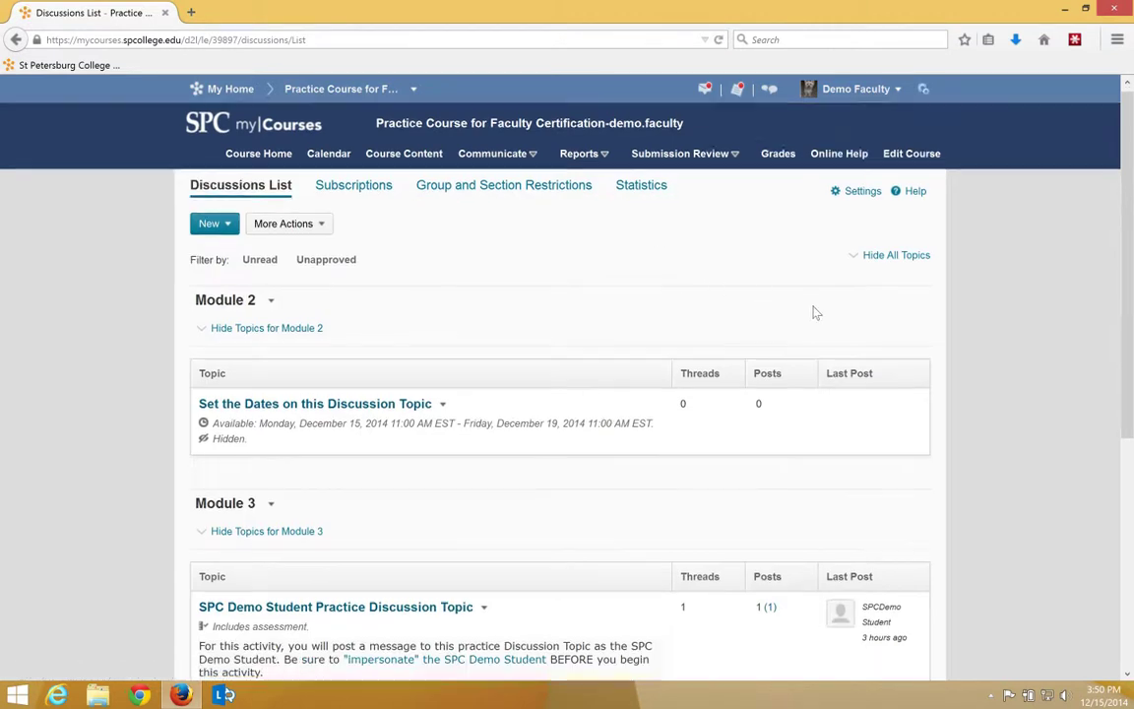
pyautogui.scroll(-3)
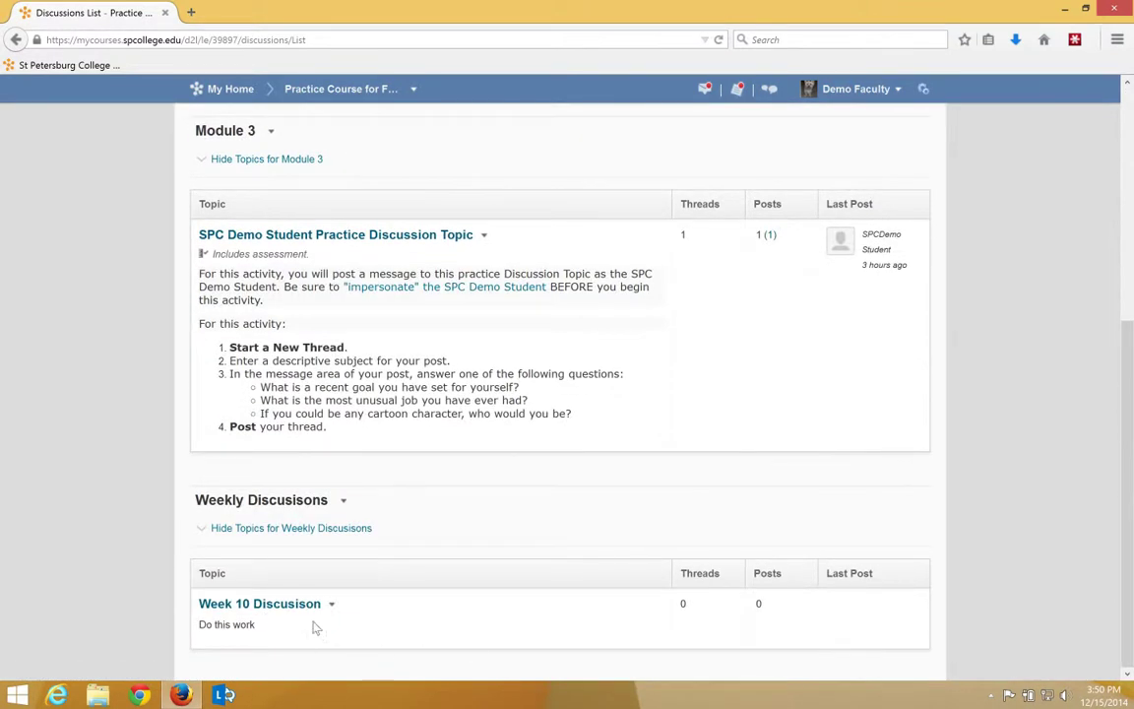
pyautogui.moveTo(331, 603)
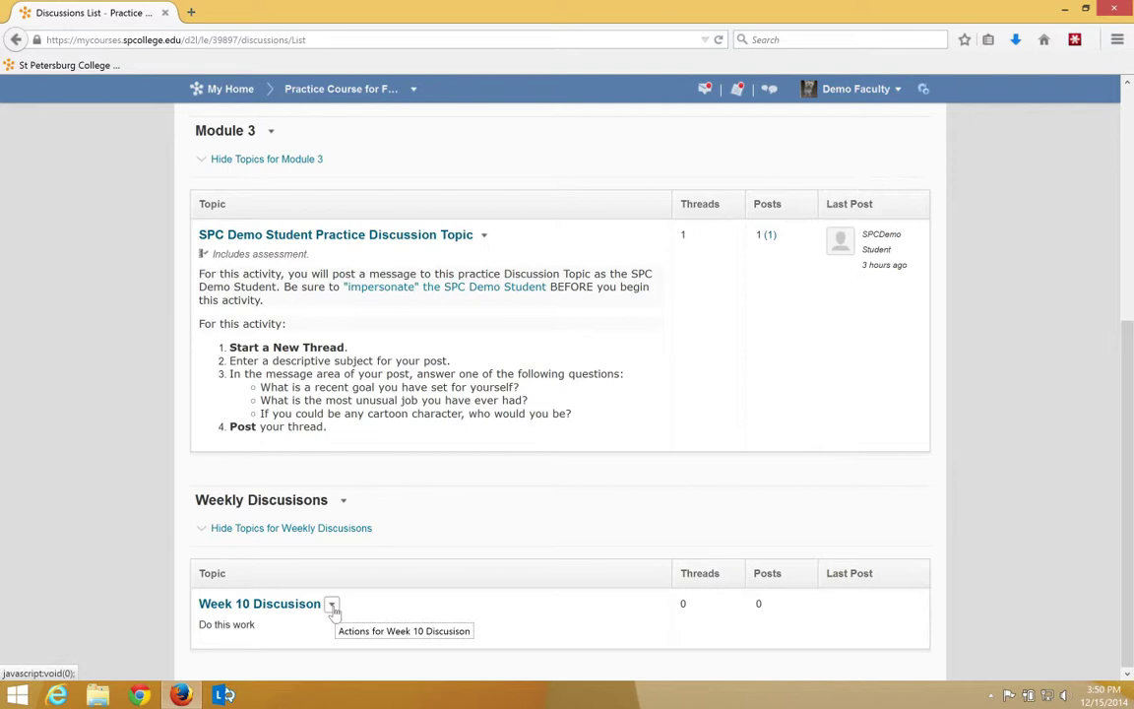
pyautogui.click(331, 603)
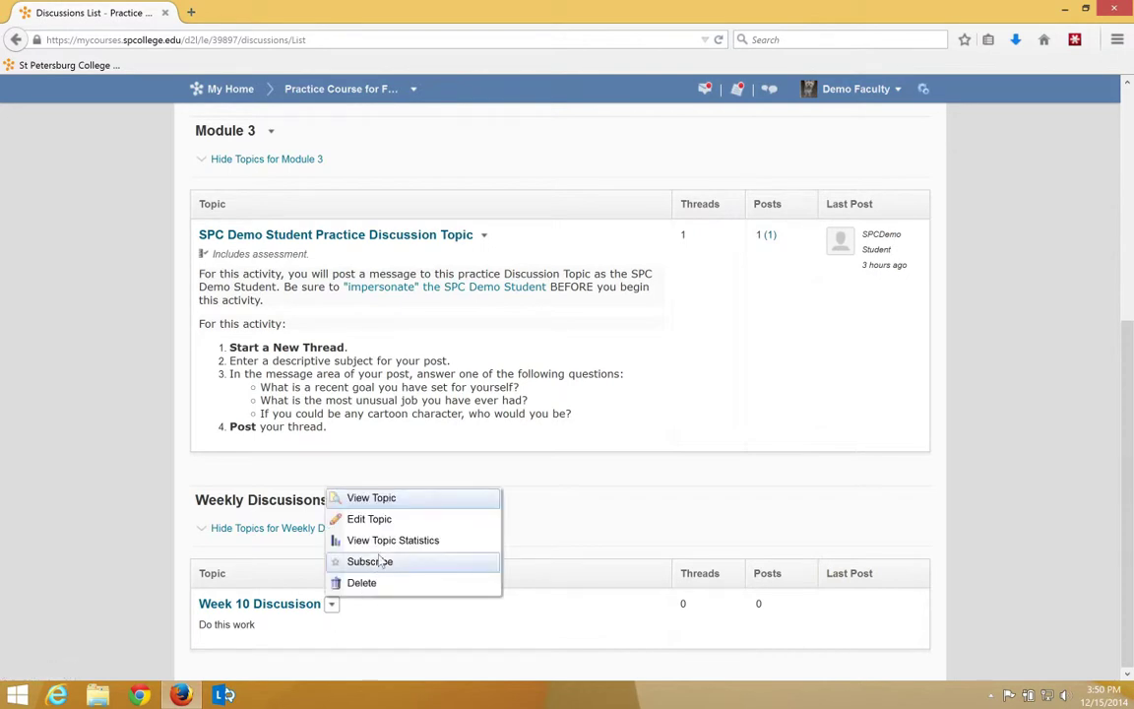
pyautogui.click(371, 520)
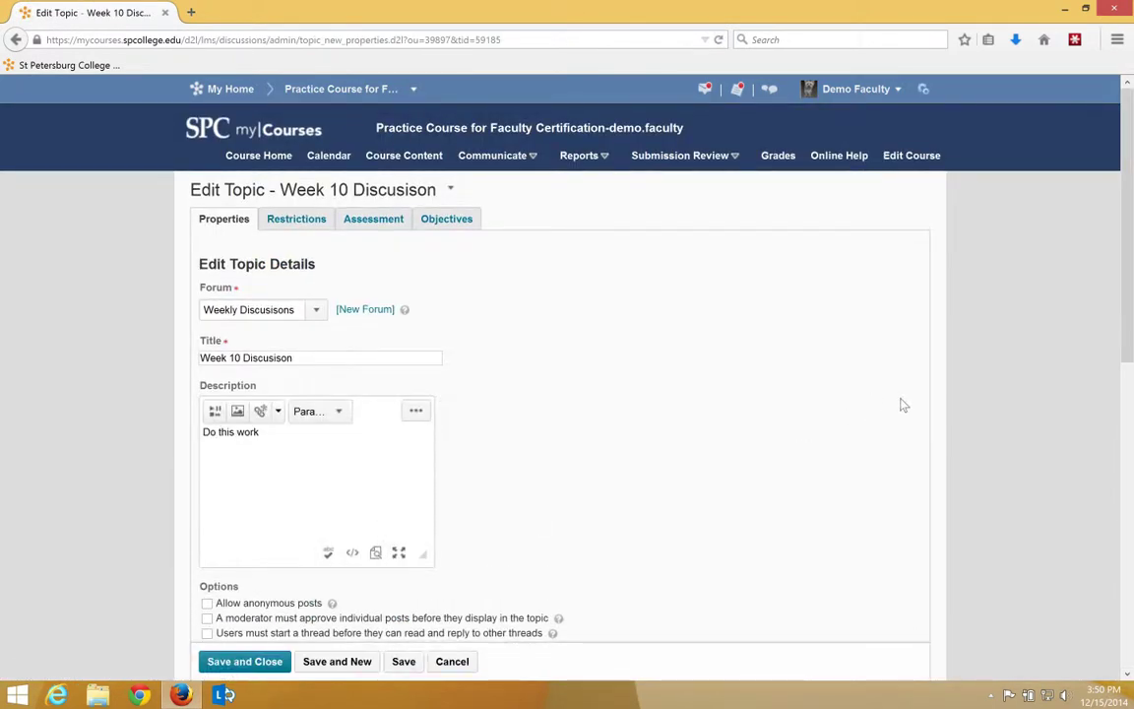
# Step: Enable 'Users must start a thread before they can read and reply to other threads'
pyautogui.scroll(-3)
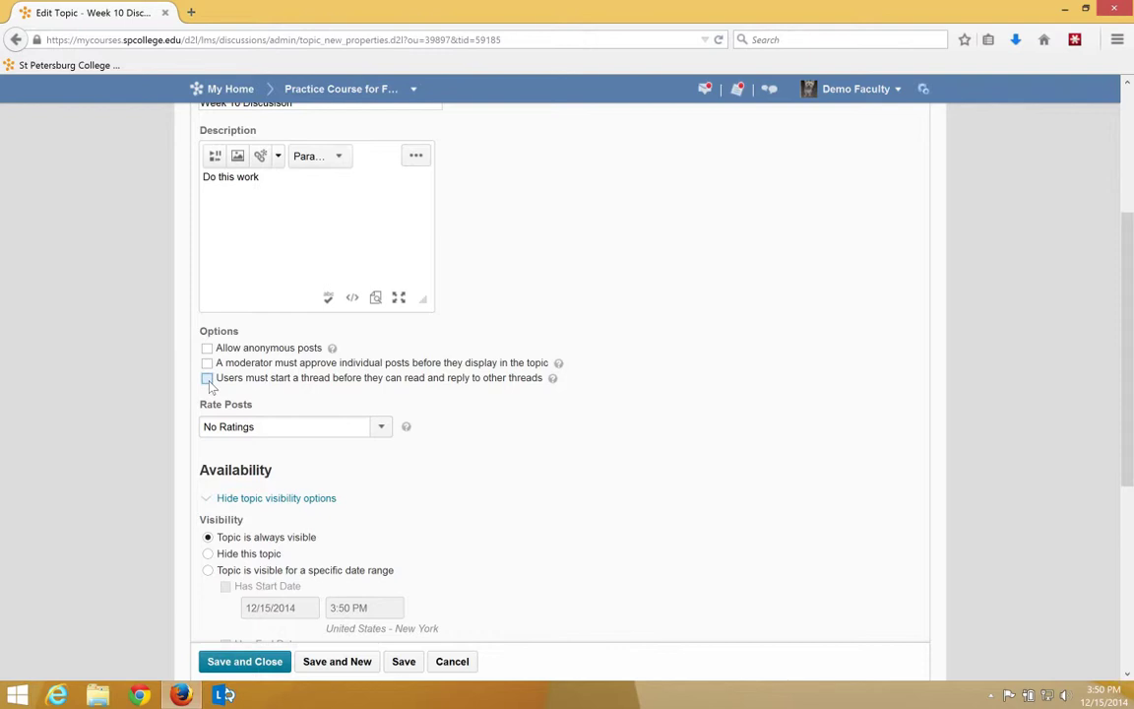
pyautogui.click(207, 379)
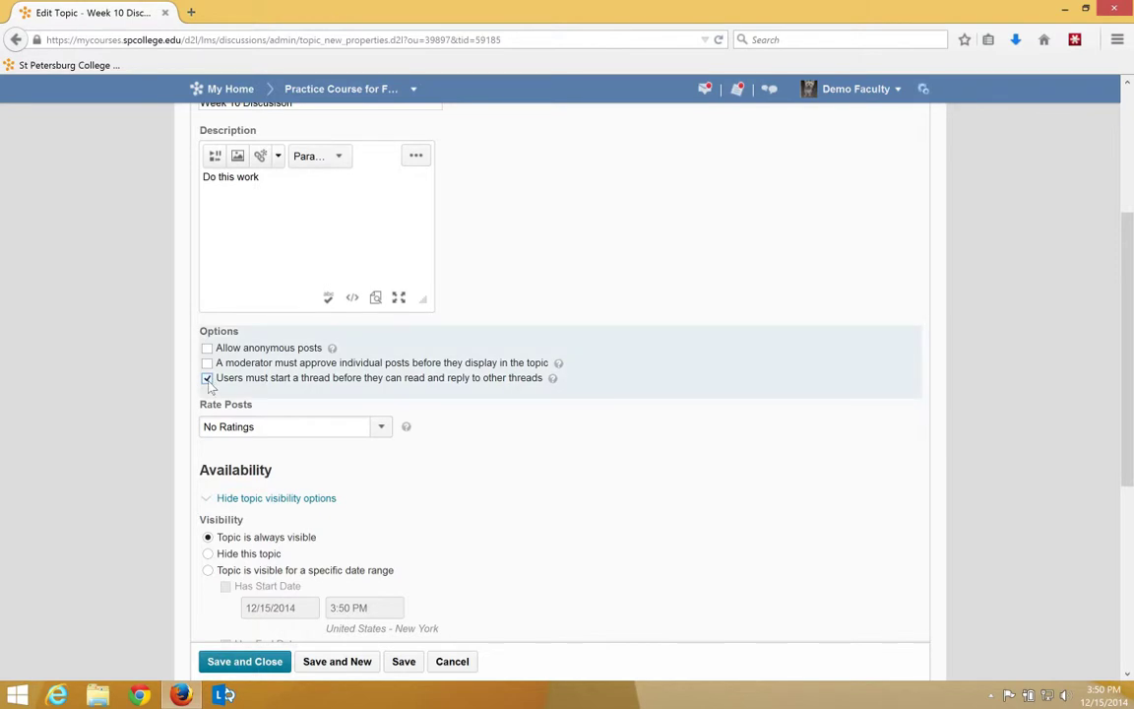
pyautogui.moveTo(244, 662)
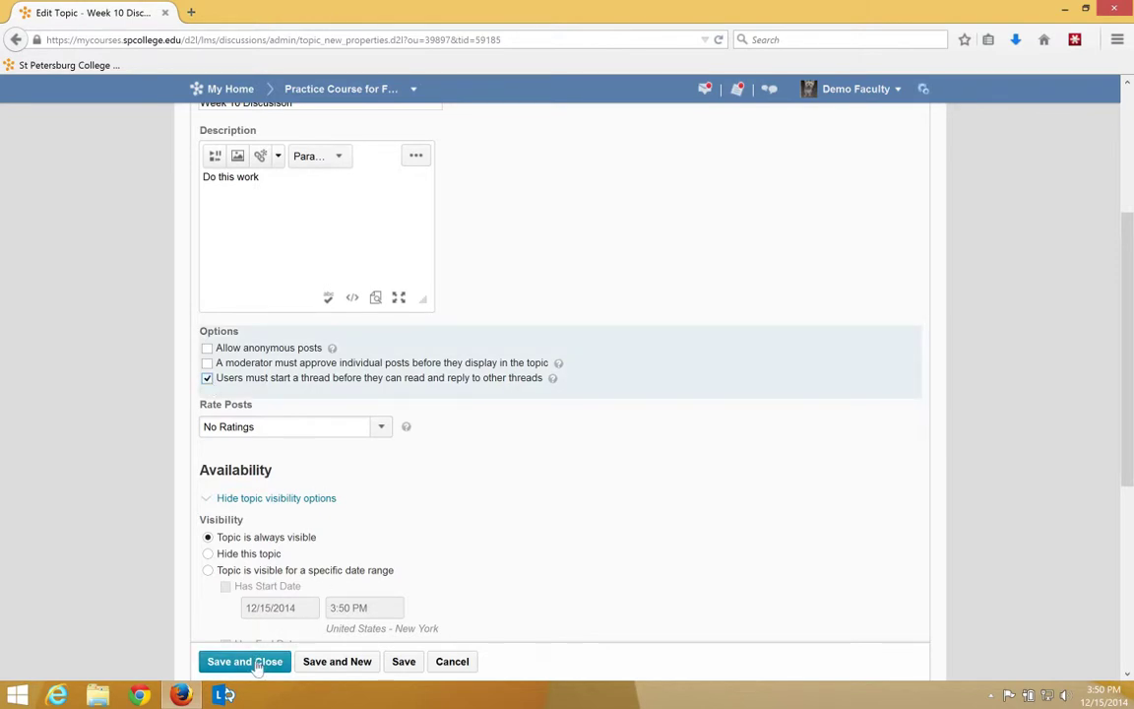
# Step: Save and close the topic, confirming Week 10 Discusion shows 'Must post first'
pyautogui.click(245, 661)
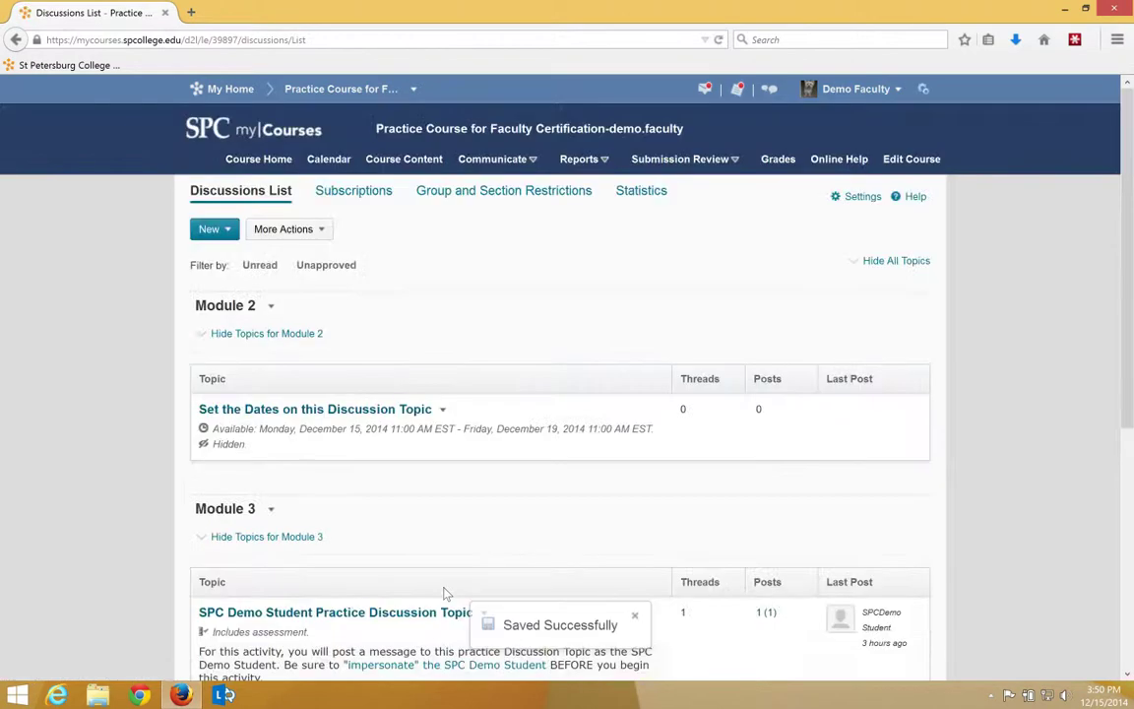
pyautogui.scroll(-3)
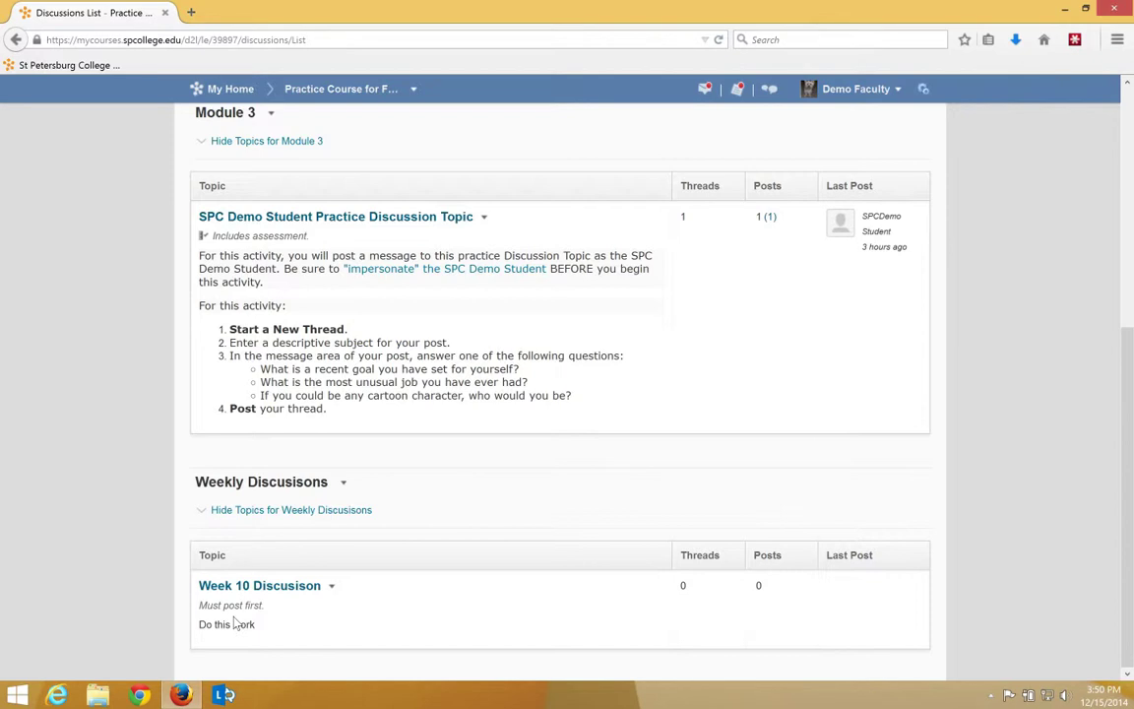
pyautogui.moveTo(497, 654)
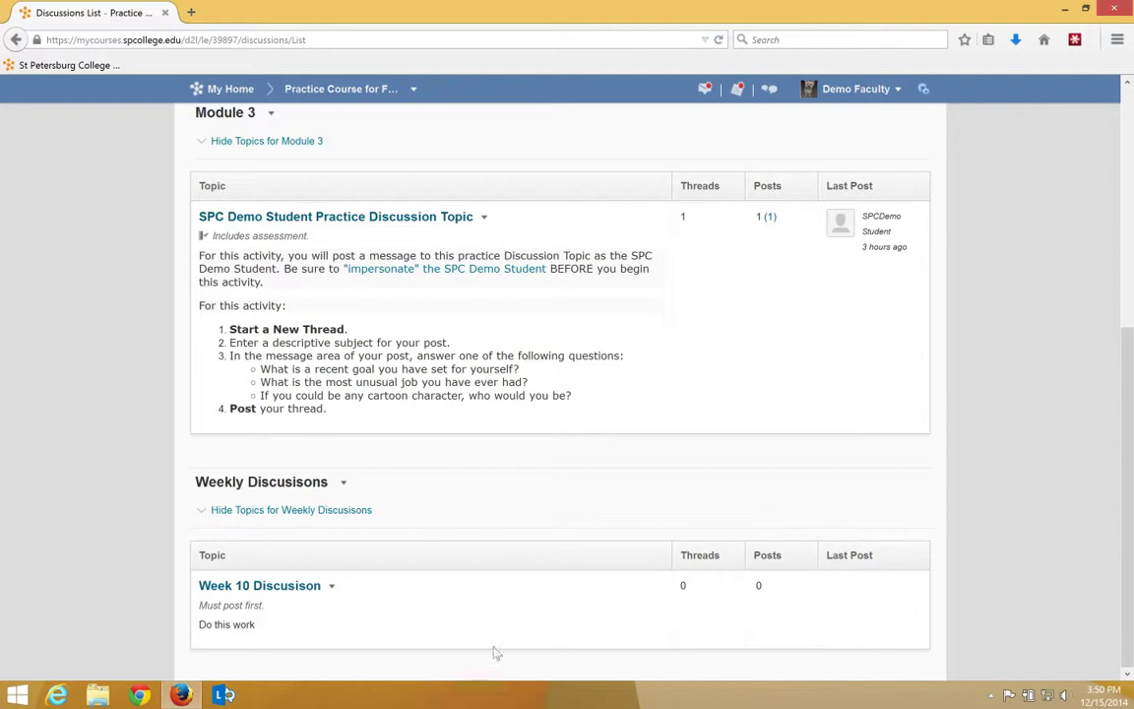